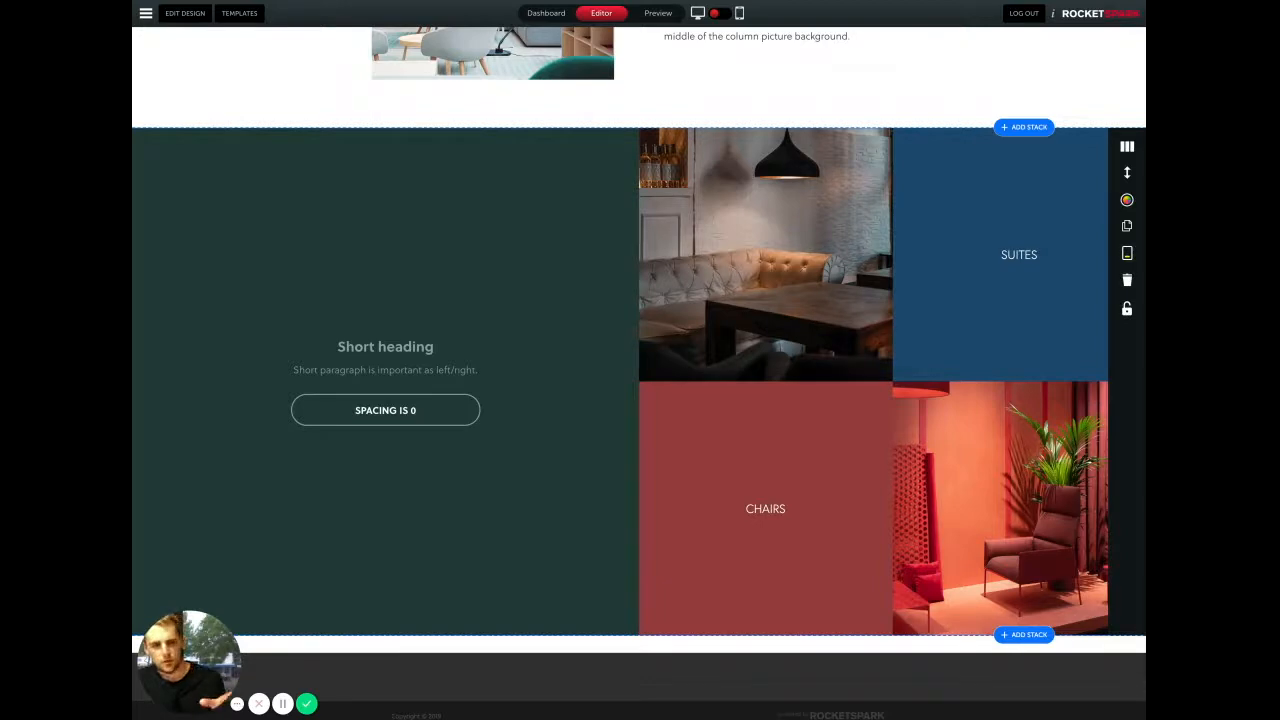
scroll(up, 3)
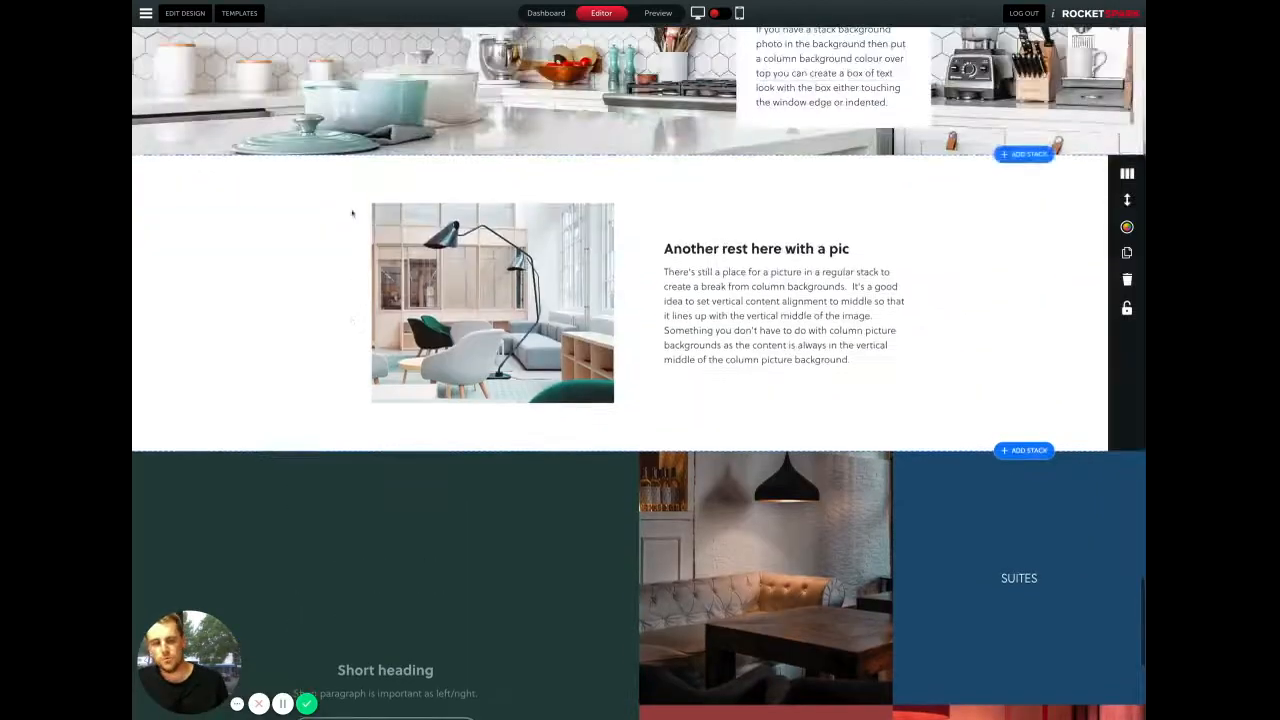